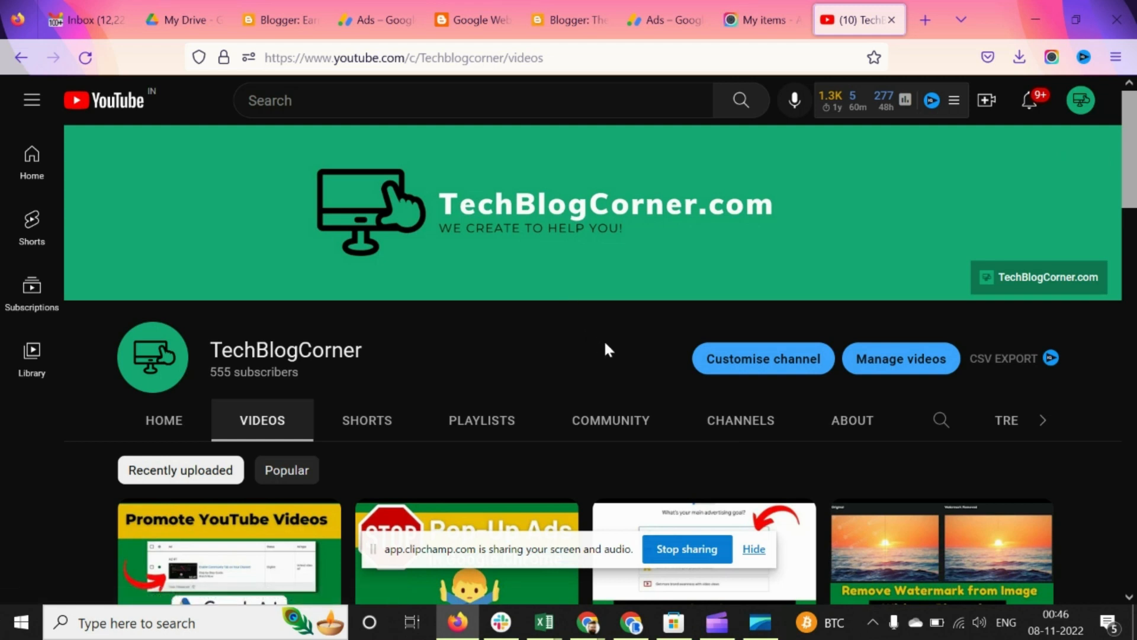
Go to Blogger's Theme page and expand the Emporio Porcelain theme's Customise dropdown.
scroll("down", 3)
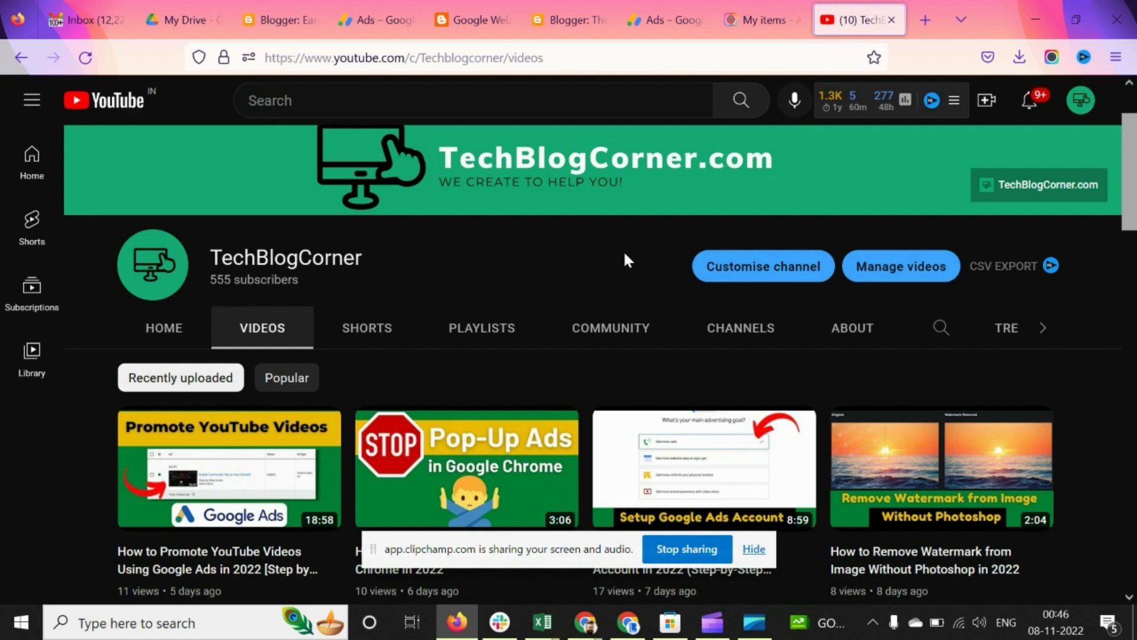
scroll("down", 3)
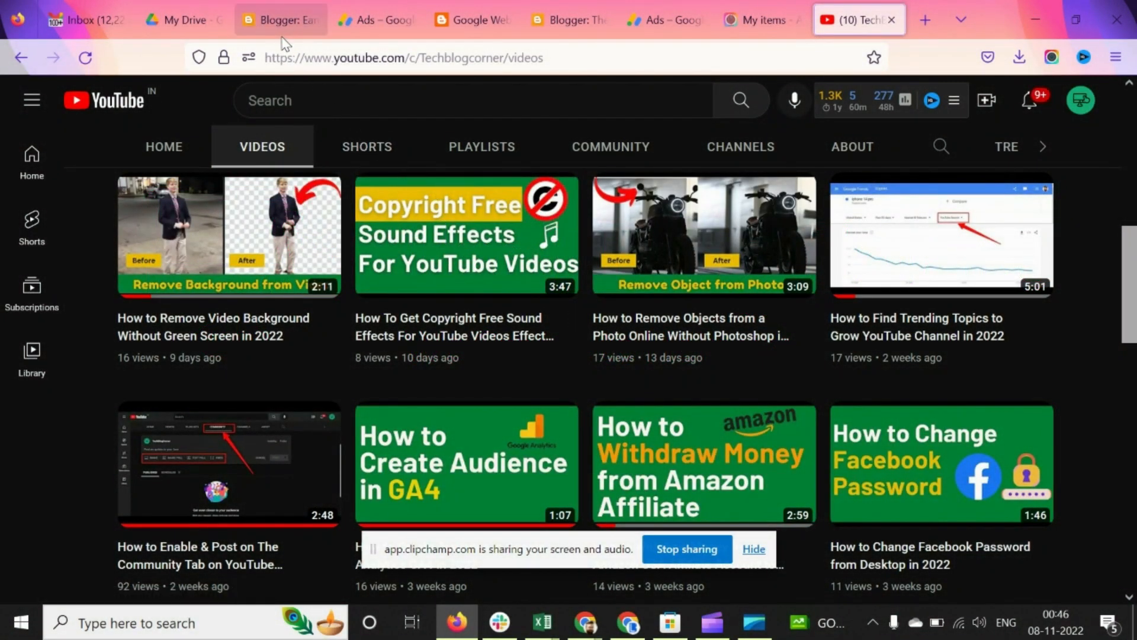
left_click(279, 19)
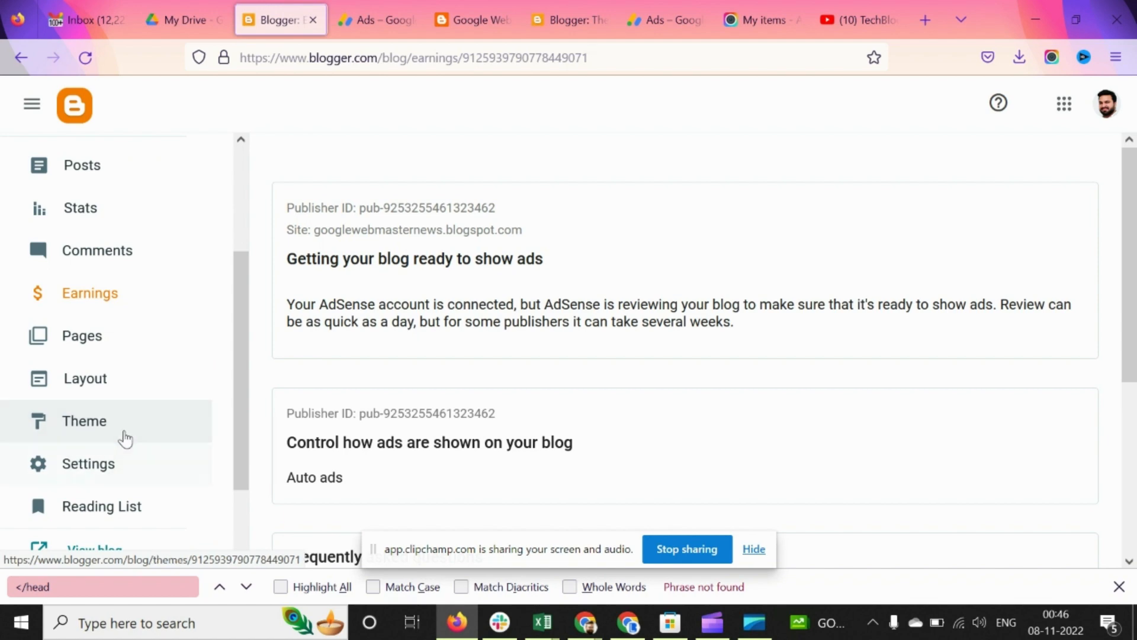
left_click(84, 421)
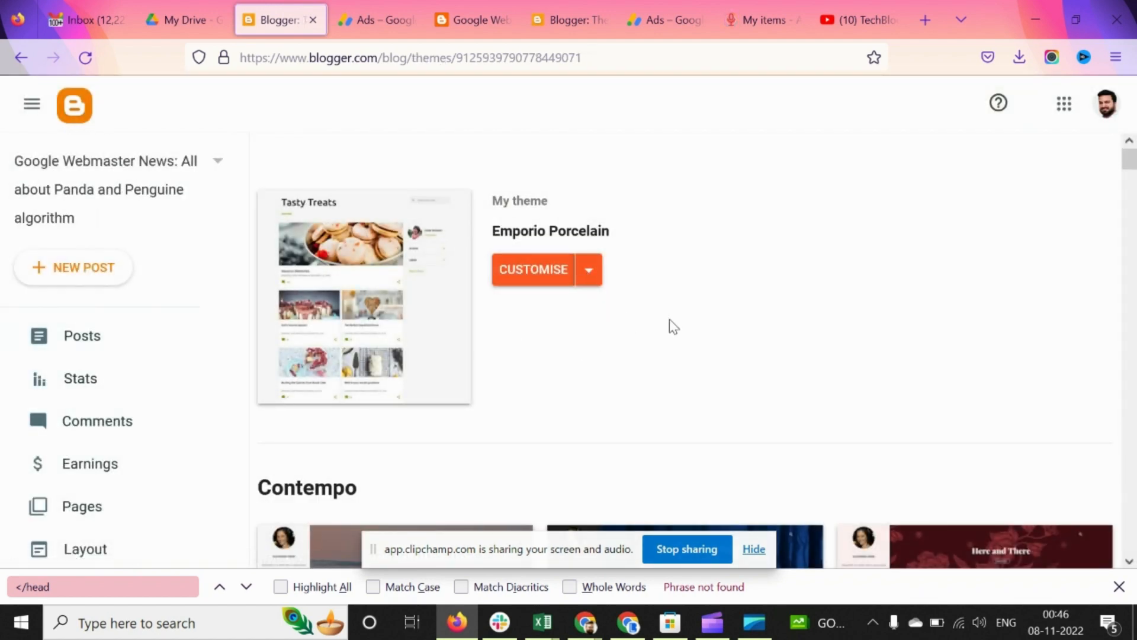
left_click(588, 269)
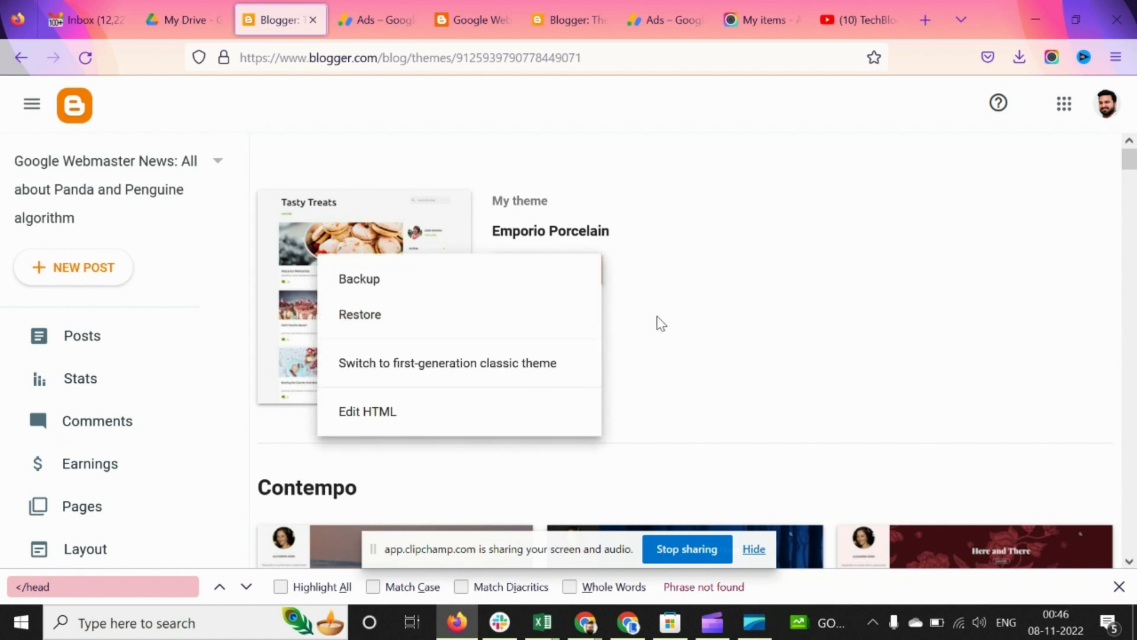
mouse_move(427, 422)
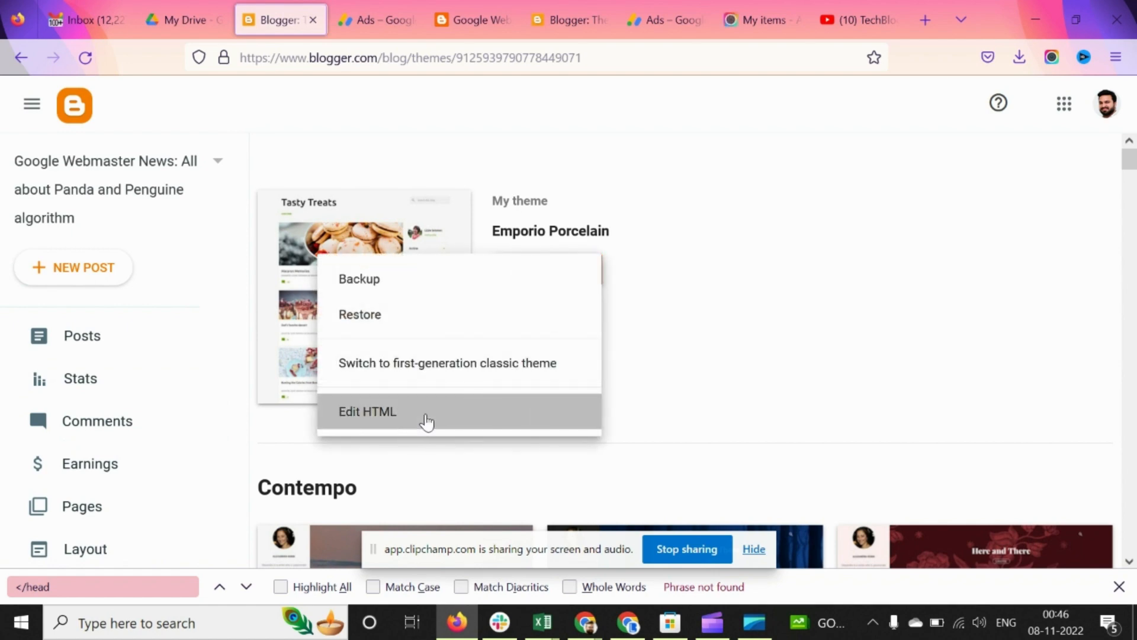
Open Edit HTML, find the head tag, and insert a blank line after <head>.
left_click(367, 411)
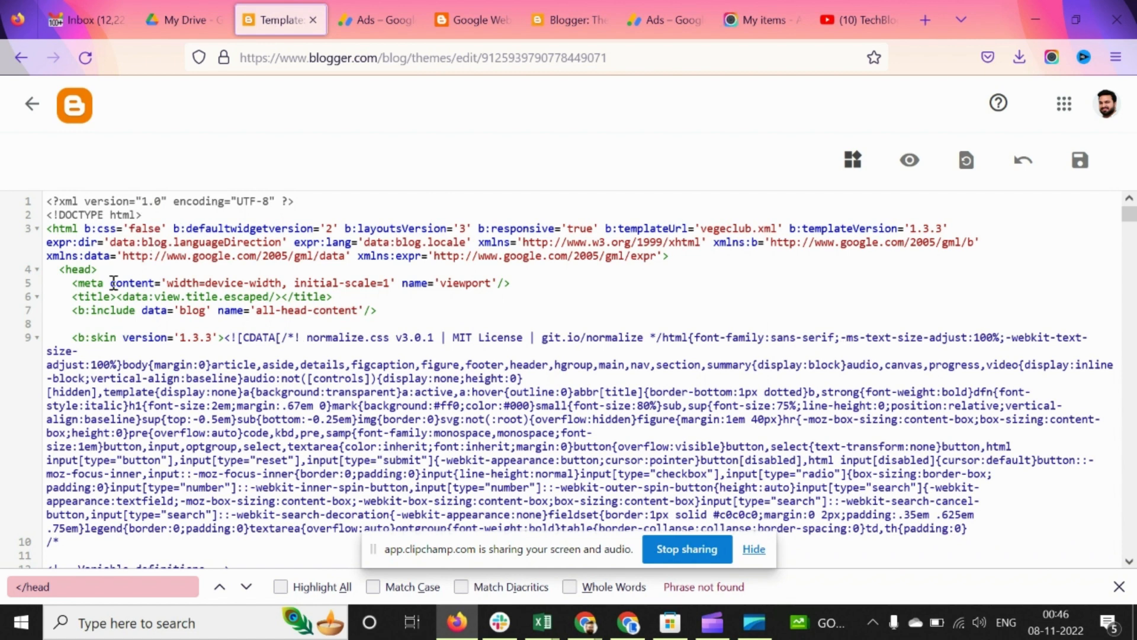
mouse_move(407, 378)
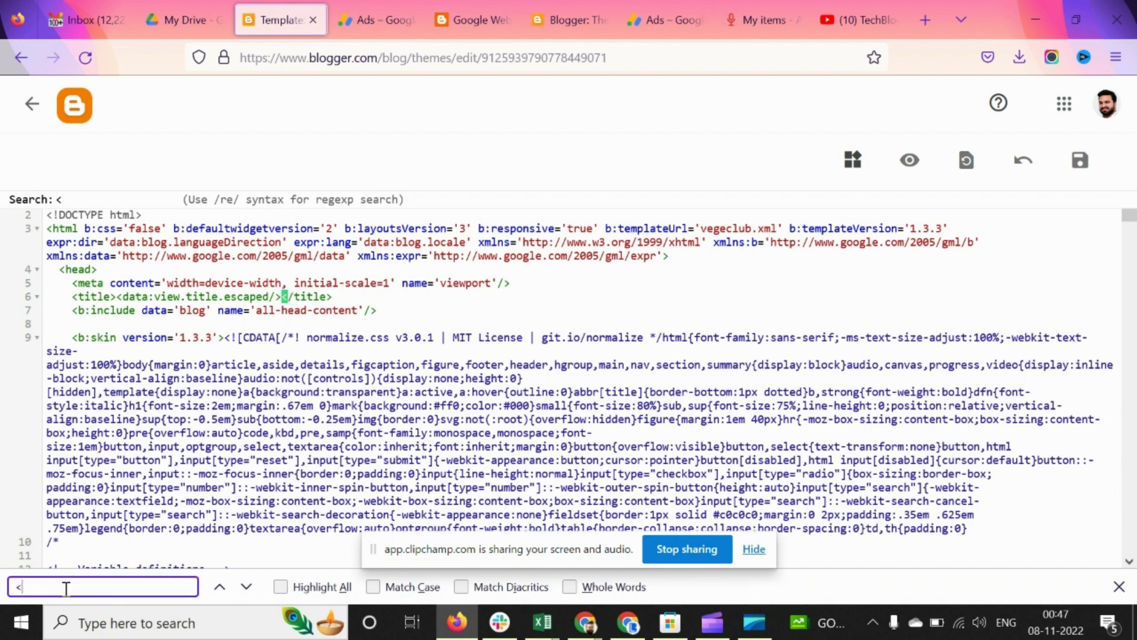
type("head")
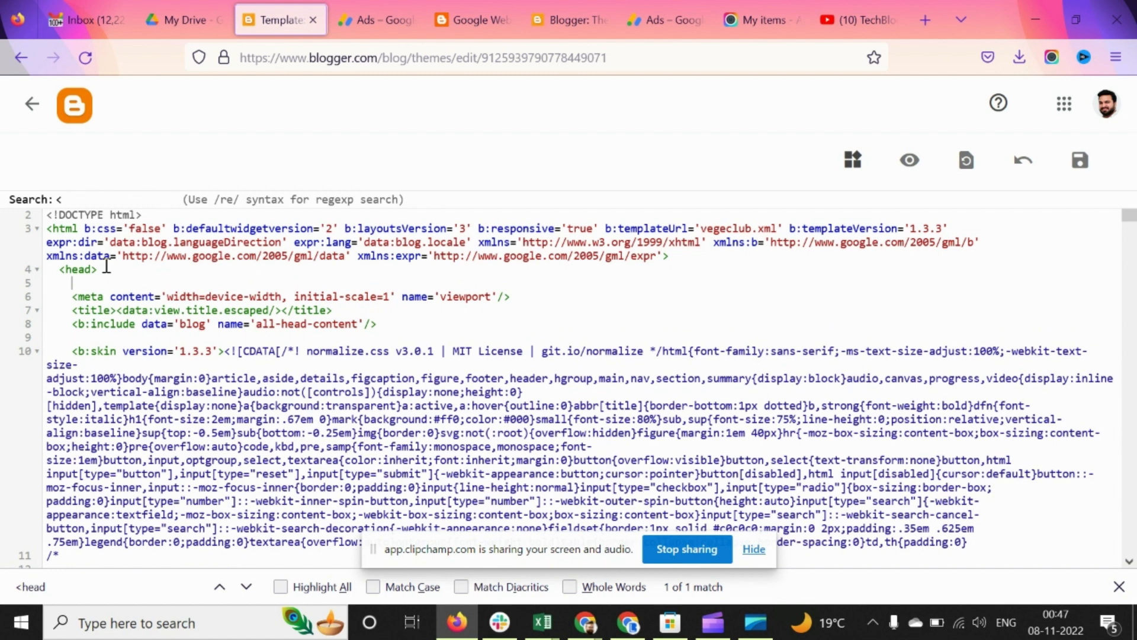
mouse_move(337, 118)
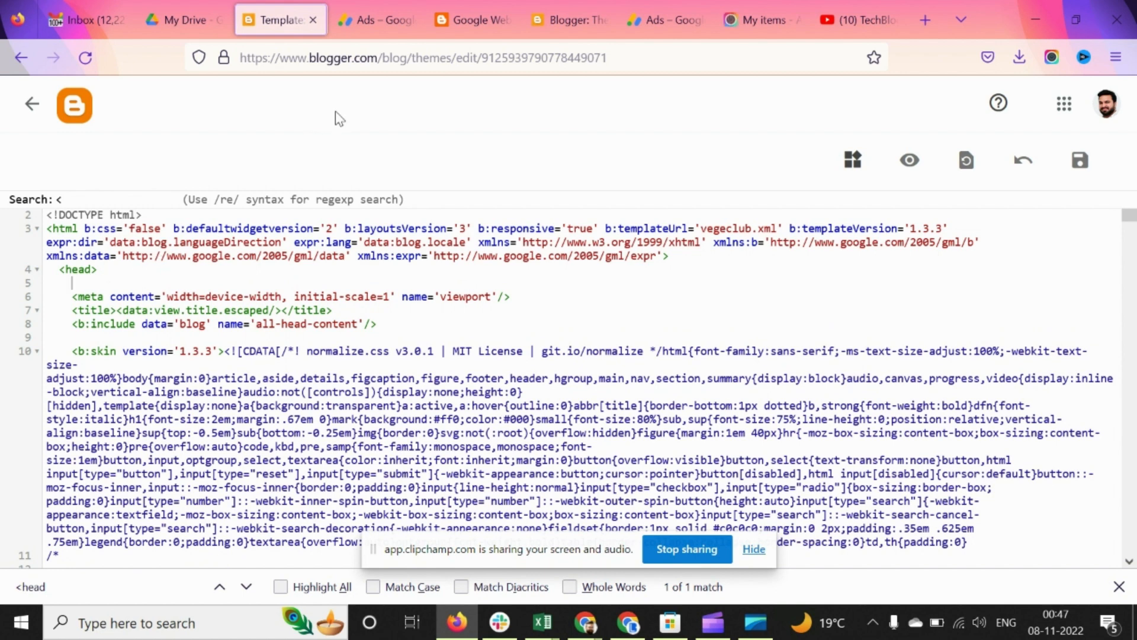
mouse_move(386, 90)
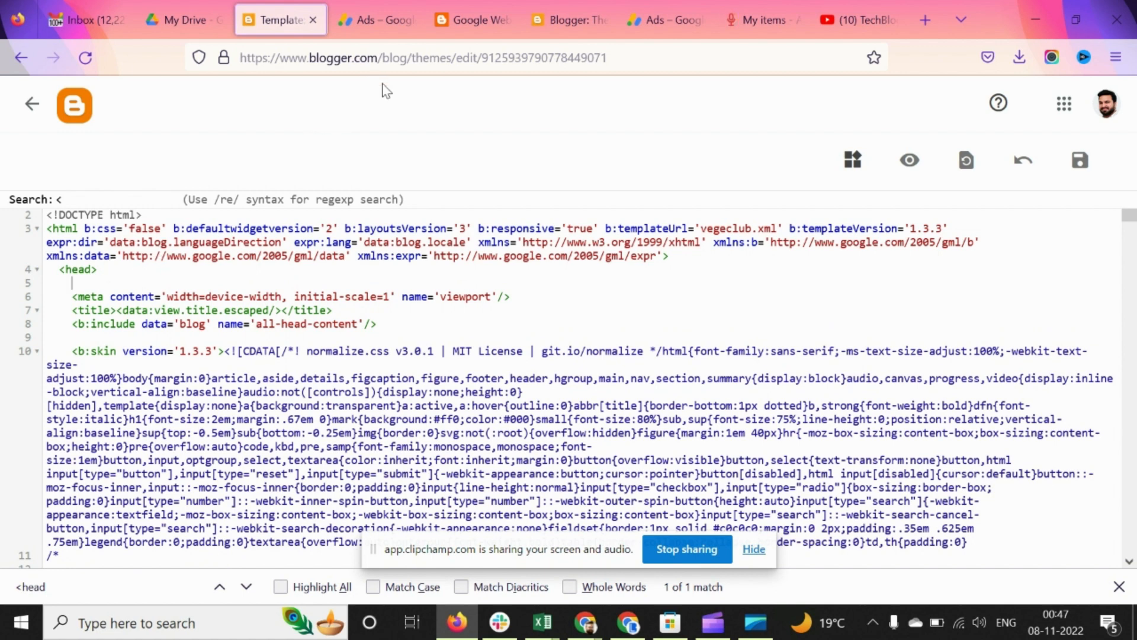
left_click(376, 20)
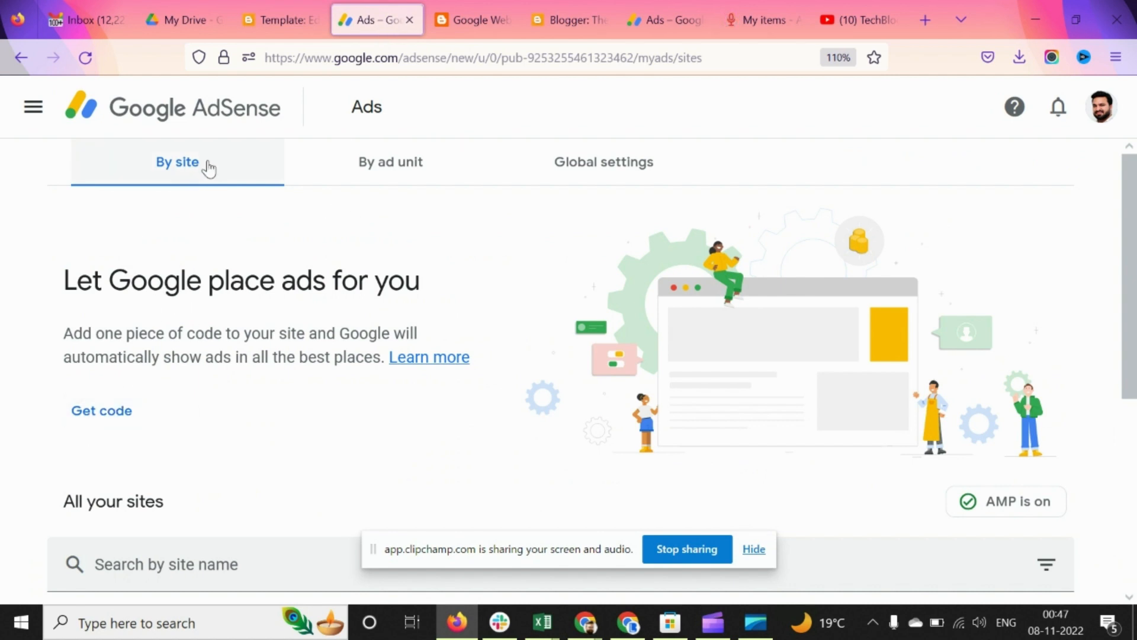
Bring up AdSense's auto-ads code and copy the snippet for the head section.
left_click(32, 107)
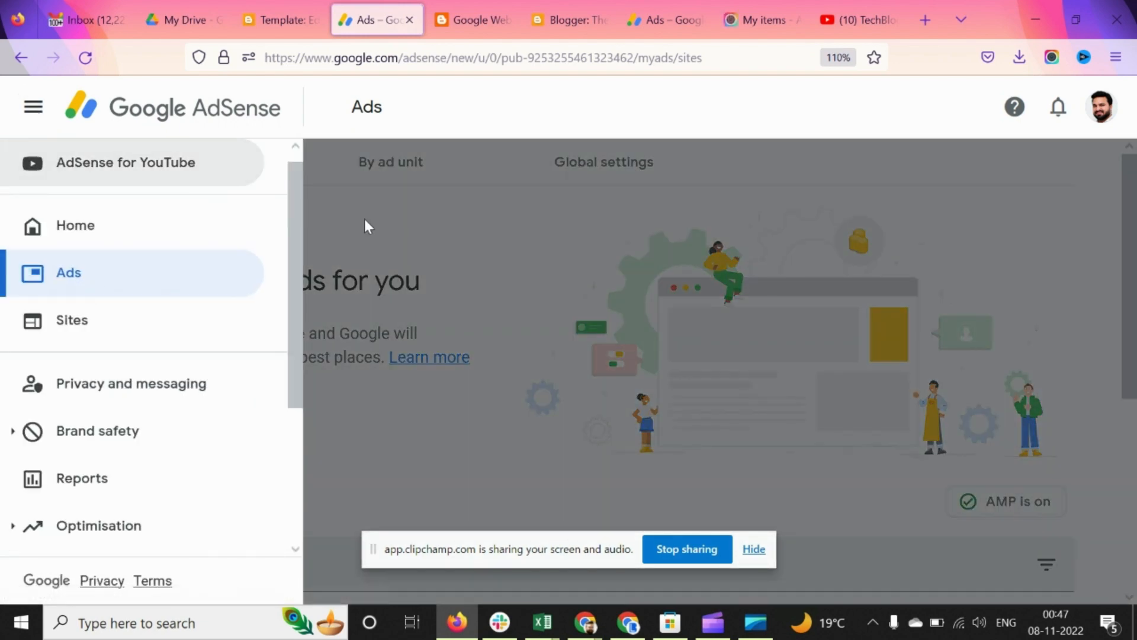
scroll("down", 3)
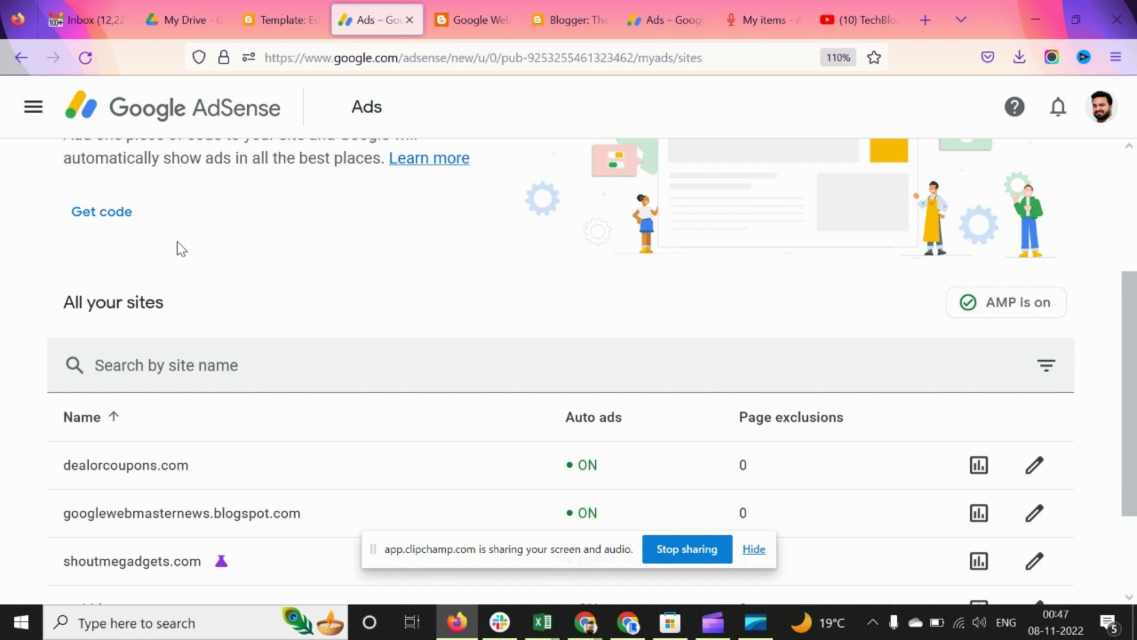
left_click(101, 211)
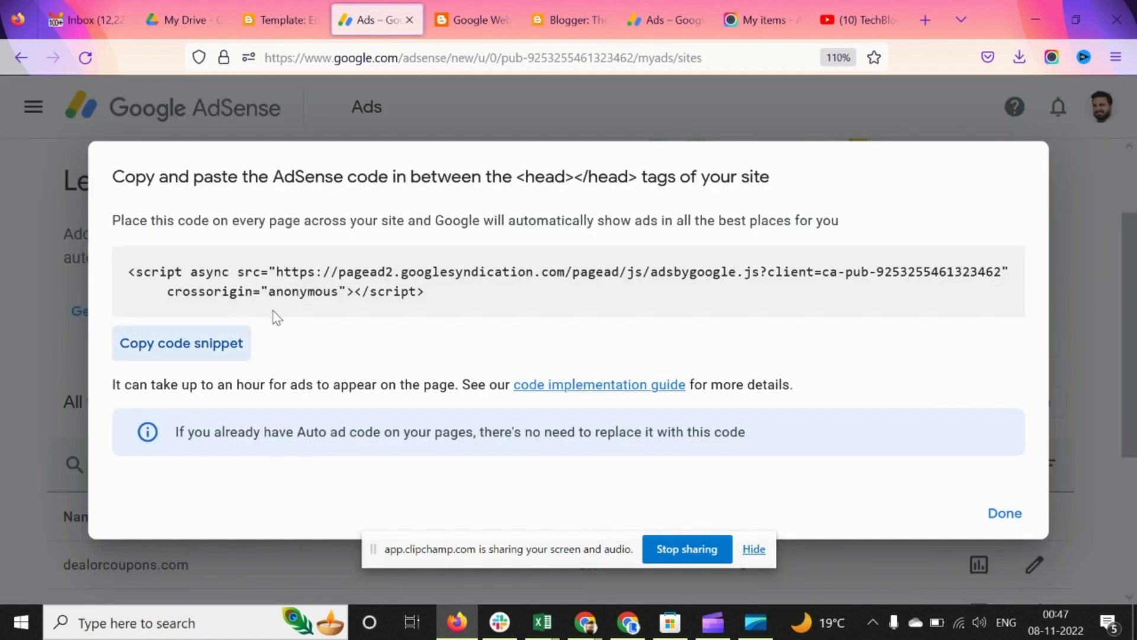
mouse_move(200, 359)
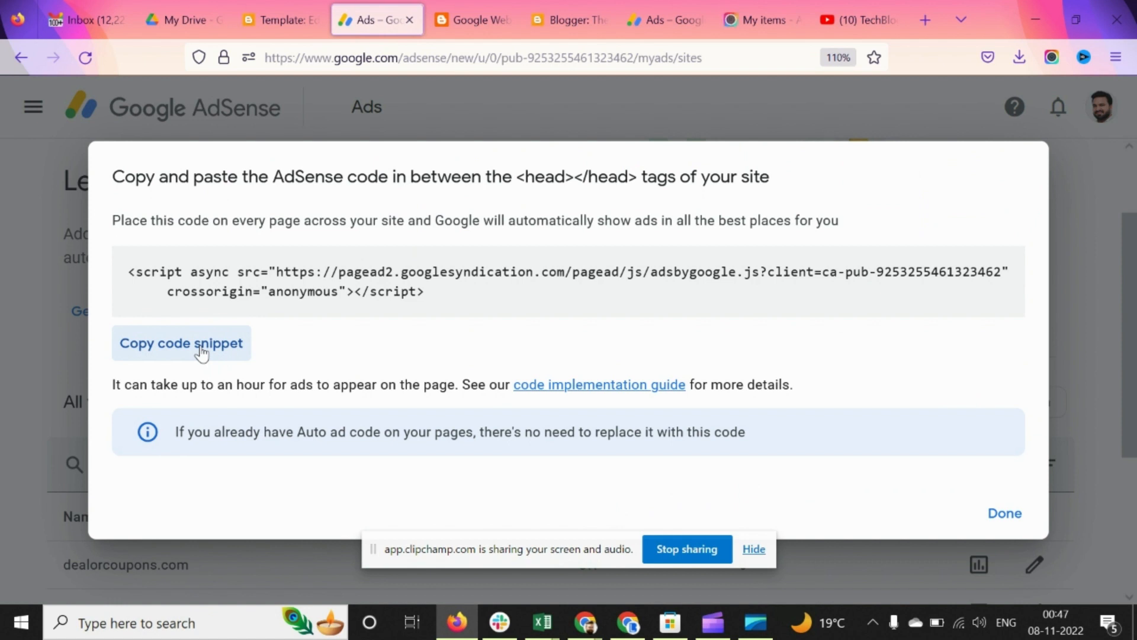
left_click(182, 343)
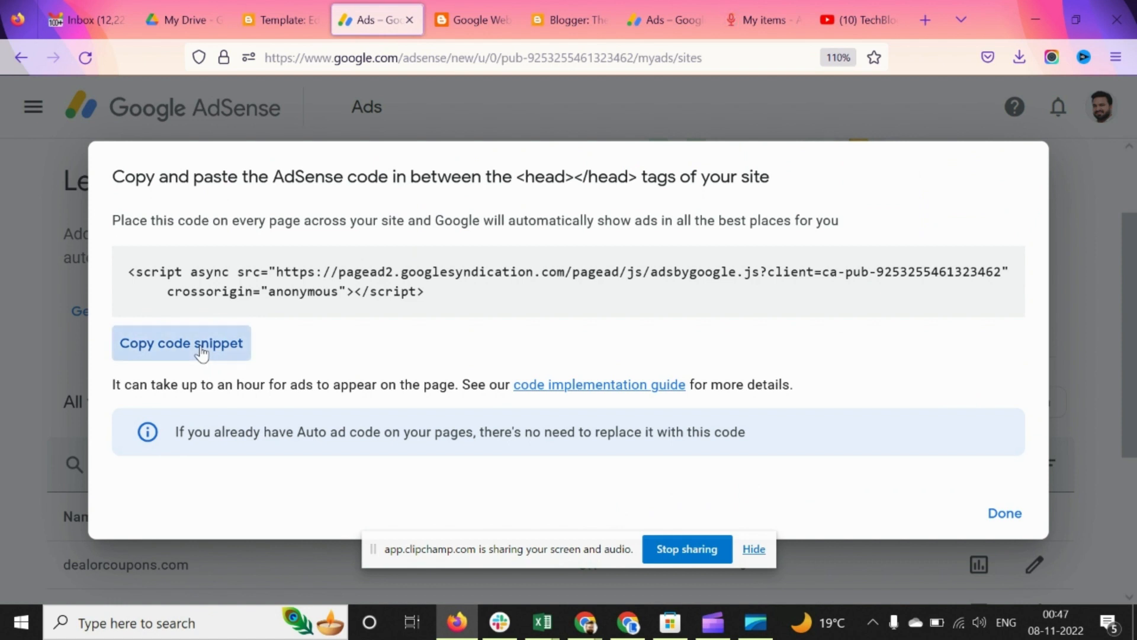
left_click(279, 20)
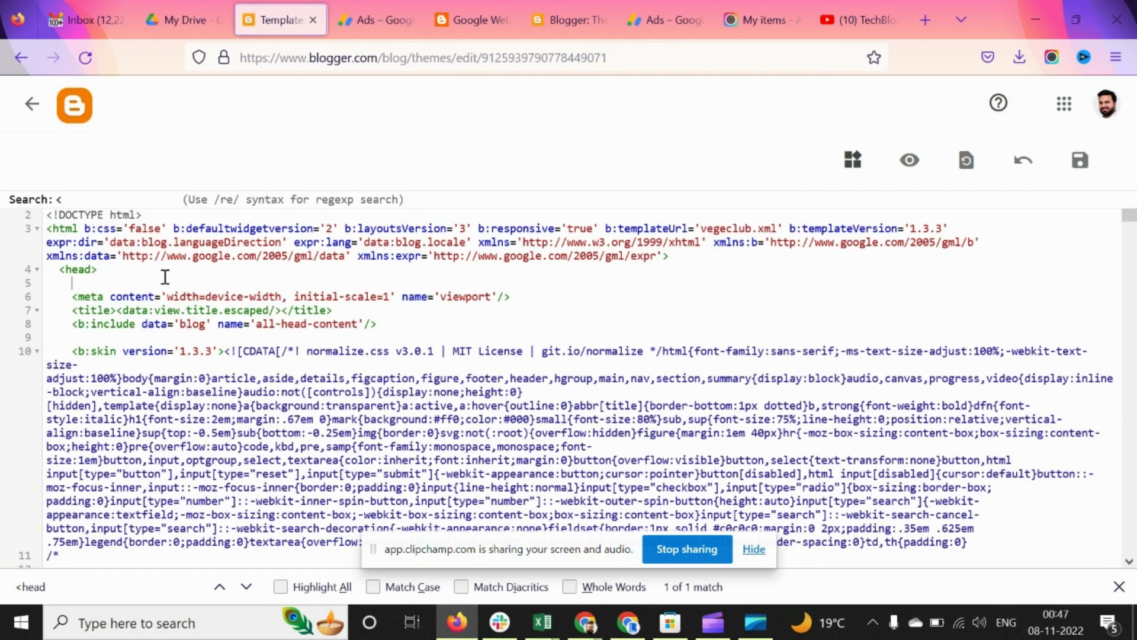
Paste the adsbygoogle.js script below <head> and save the theme.
type("<script async src=\"https://pagead2.googlesyndication.com/pagead/js/adsbygoogle.js?client=ca-pub-9253255461323462\" crossorigin=\"anonymous\"></script>")
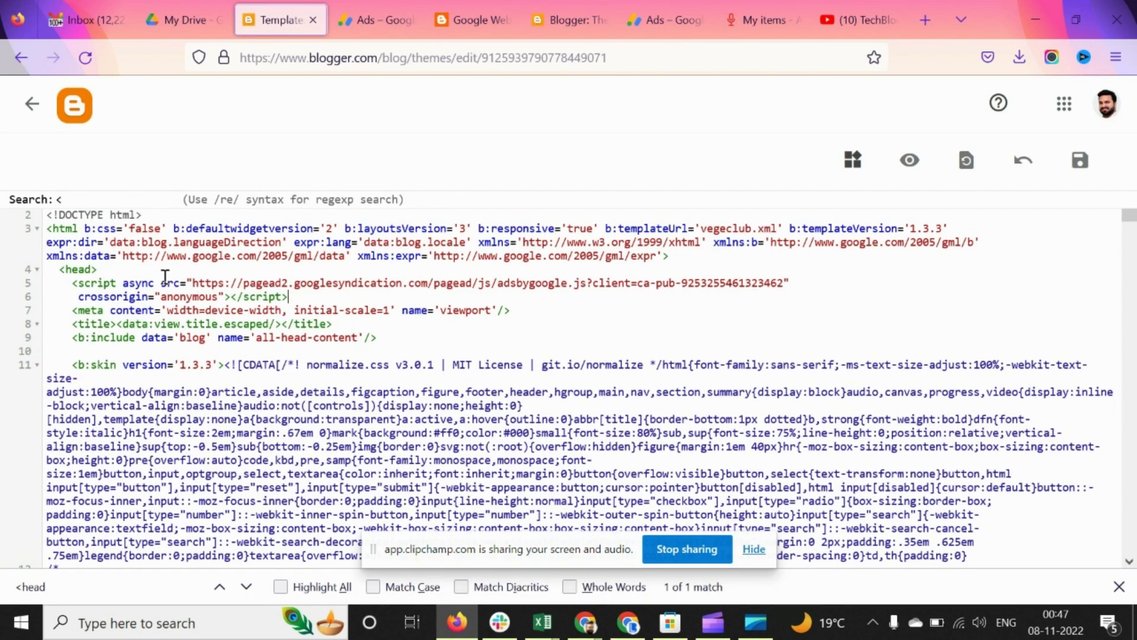
mouse_move(476, 450)
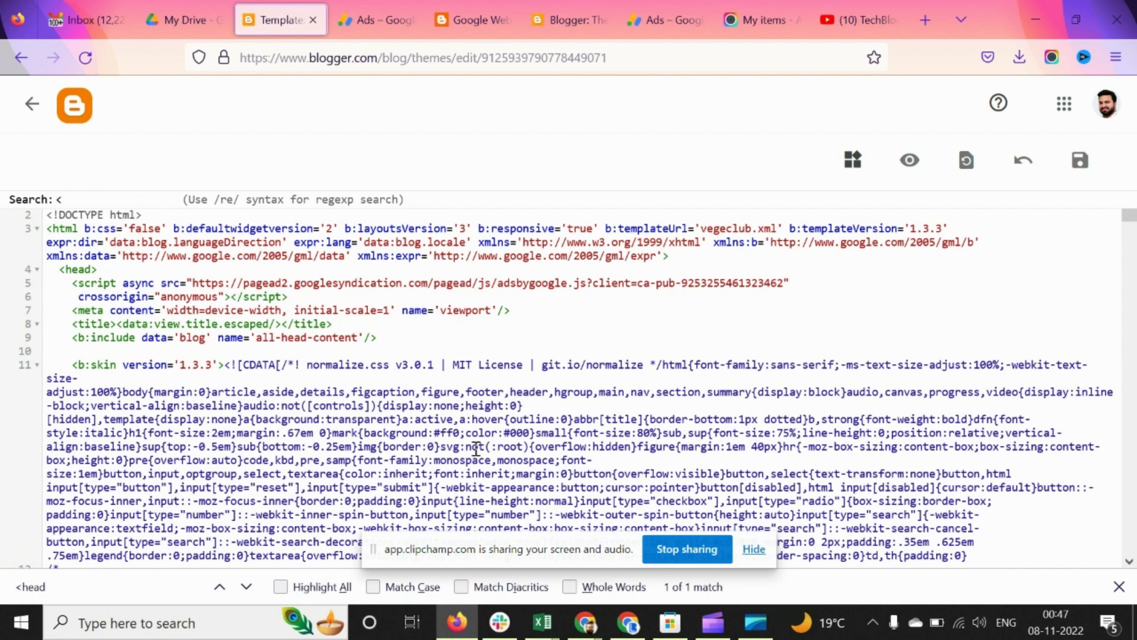
mouse_move(312, 296)
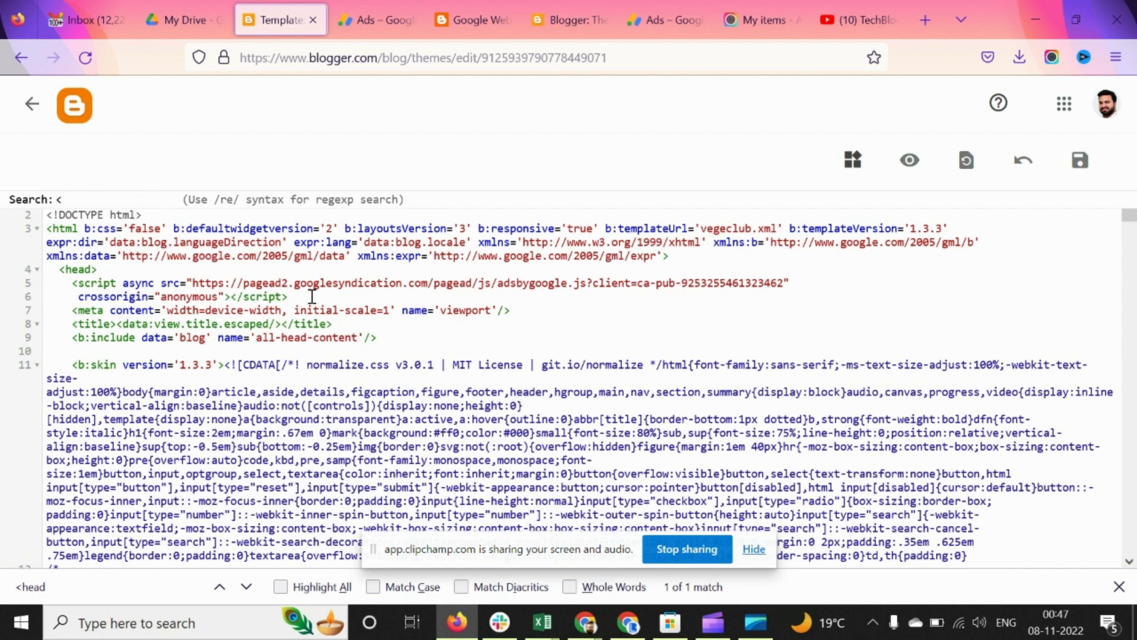
mouse_move(1080, 161)
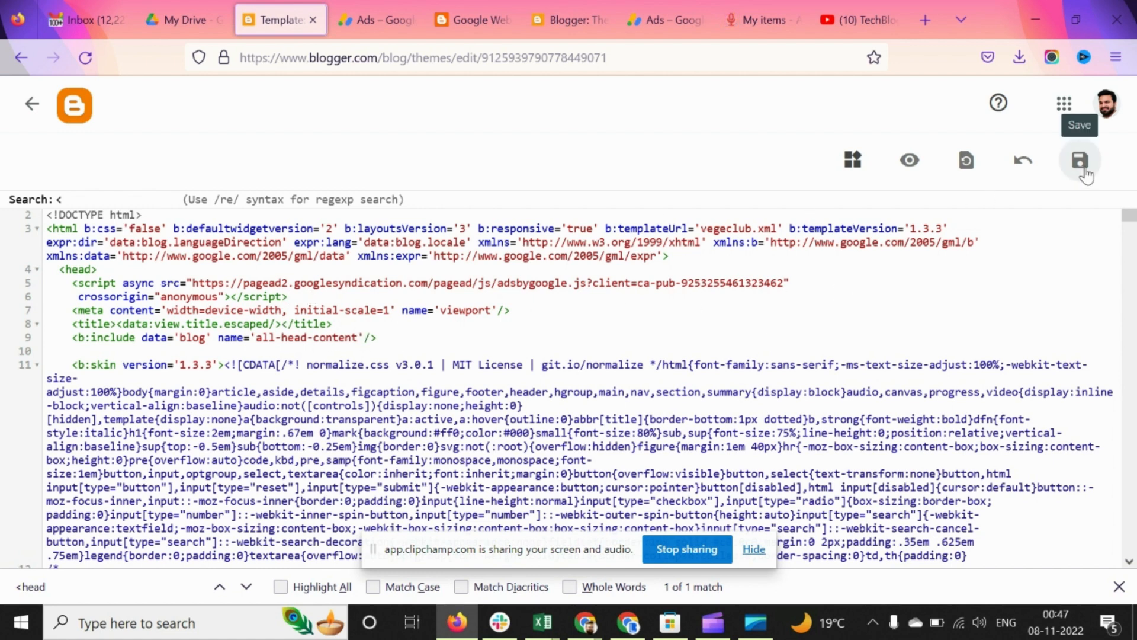
left_click(1080, 161)
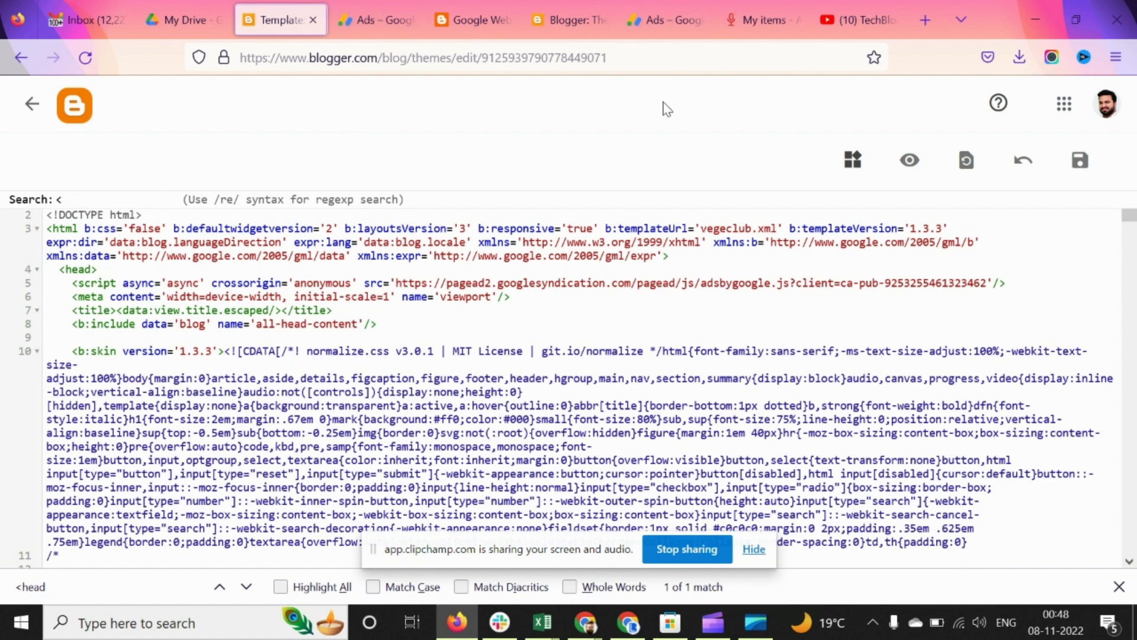
Go to the Earnings page and highlight the sentence confirming AdSense is connected.
left_click(32, 103)
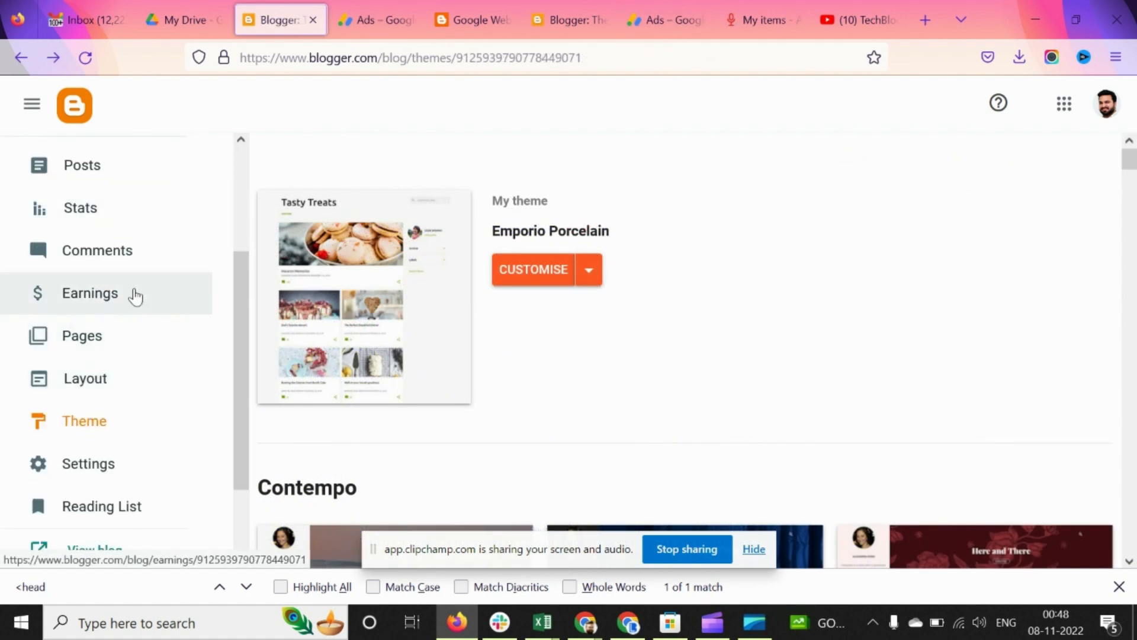
left_click(90, 294)
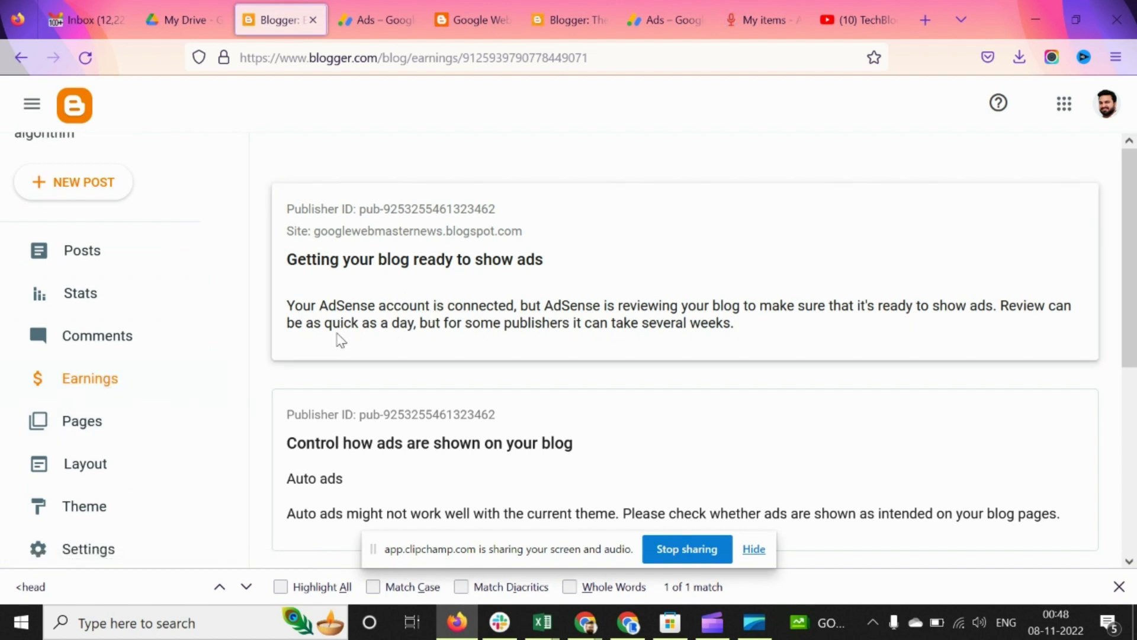
mouse_move(435, 252)
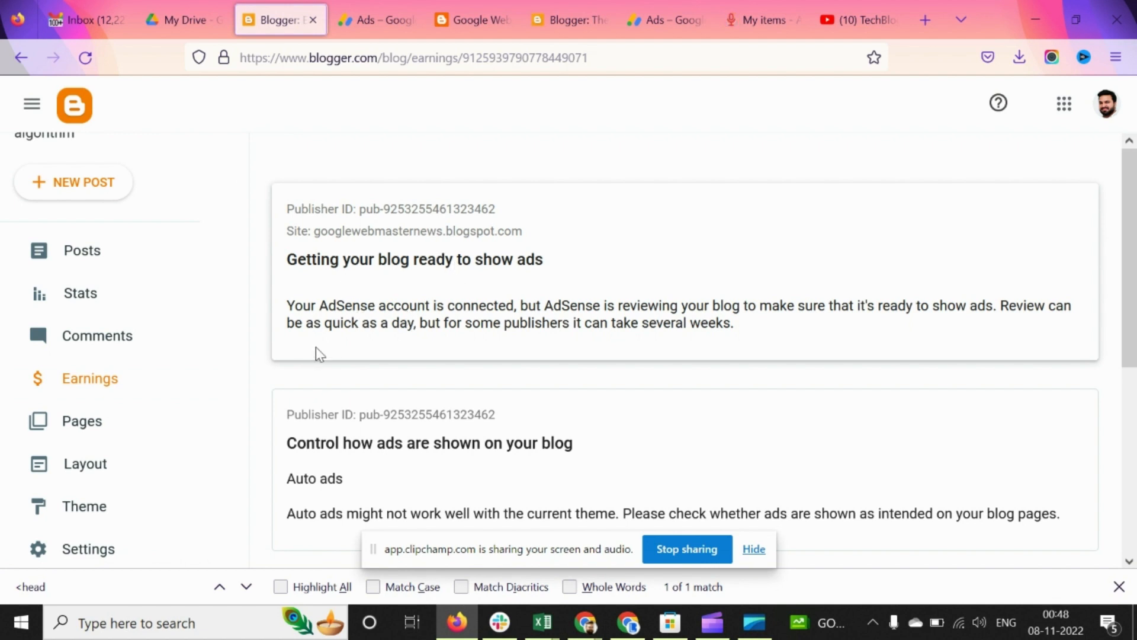
scroll("down", 3)
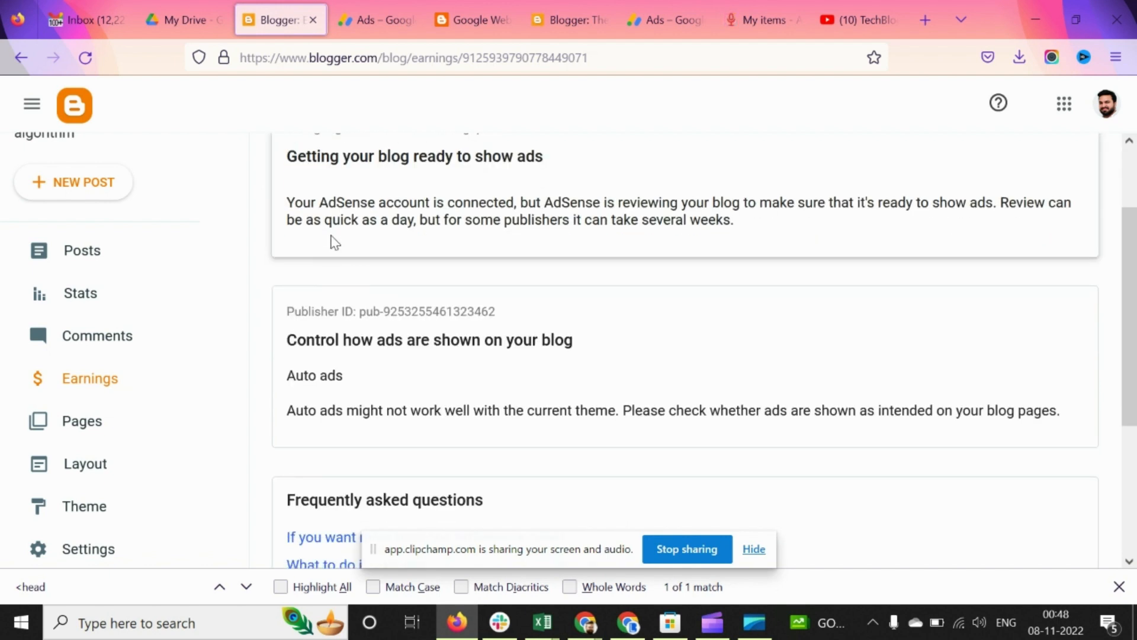
scroll("down", 3)
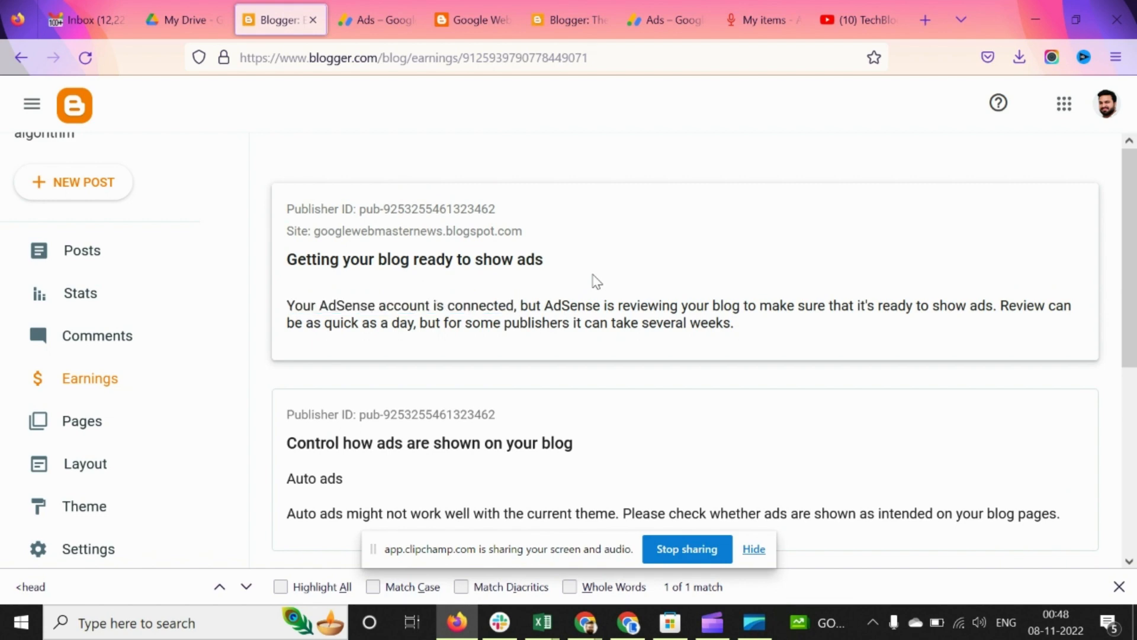
left_click_drag(515, 306, 320, 323)
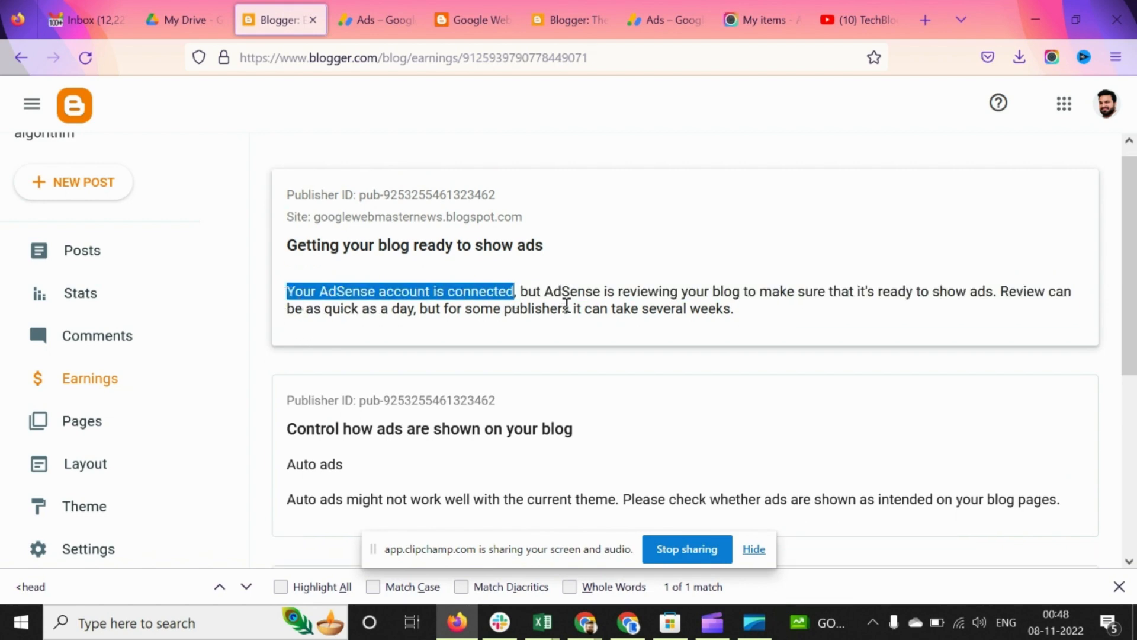
scroll("down", 3)
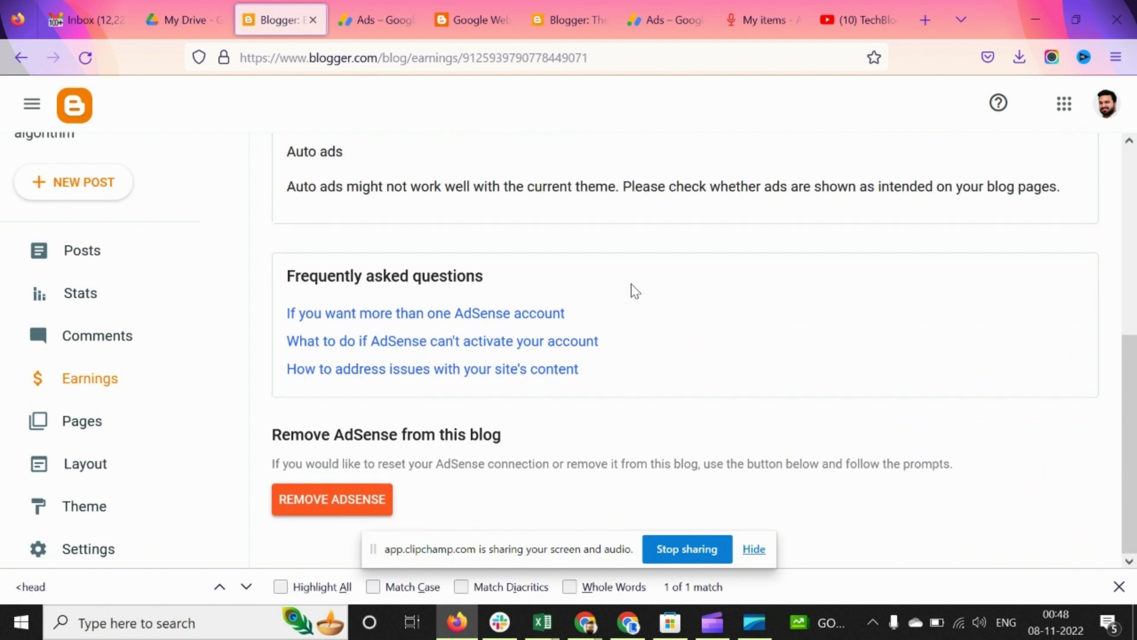
mouse_move(436, 488)
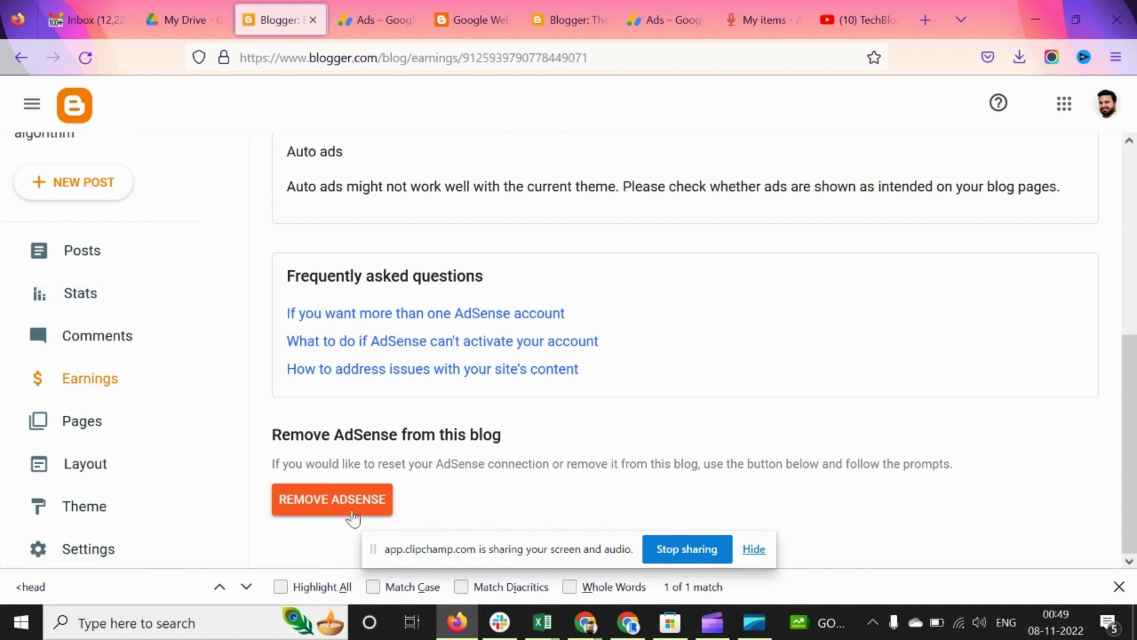
mouse_move(600, 314)
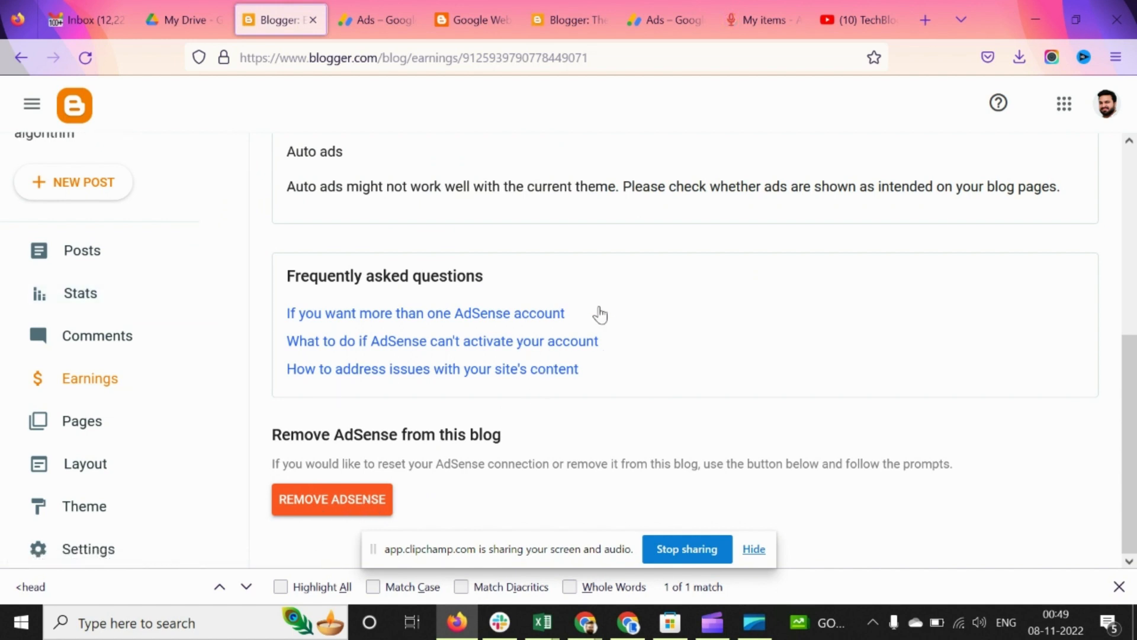
mouse_move(640, 263)
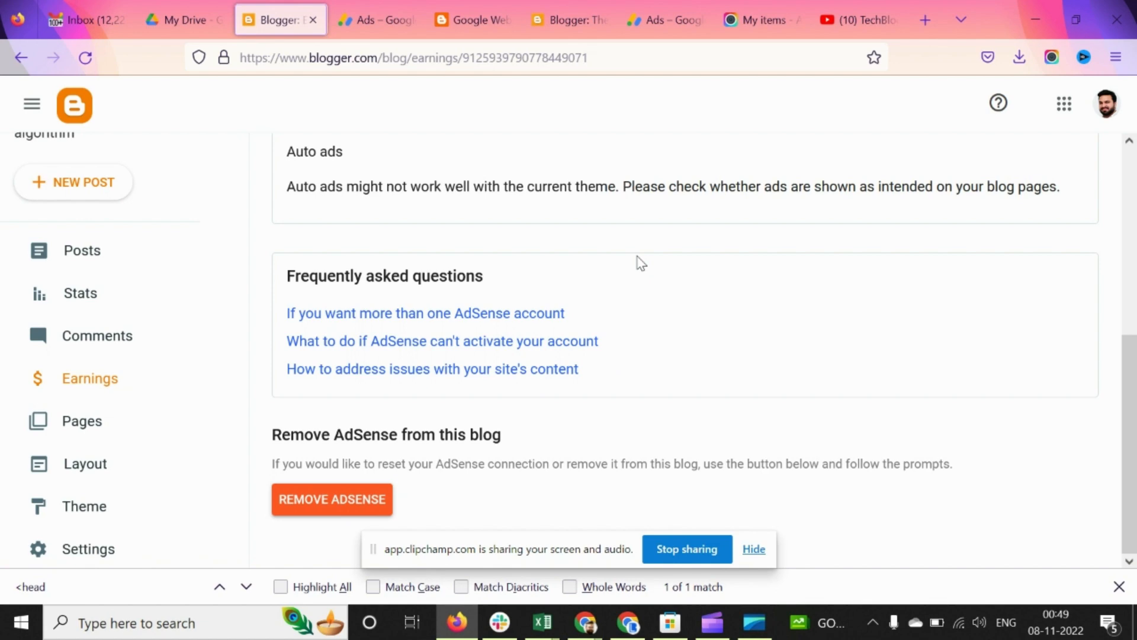